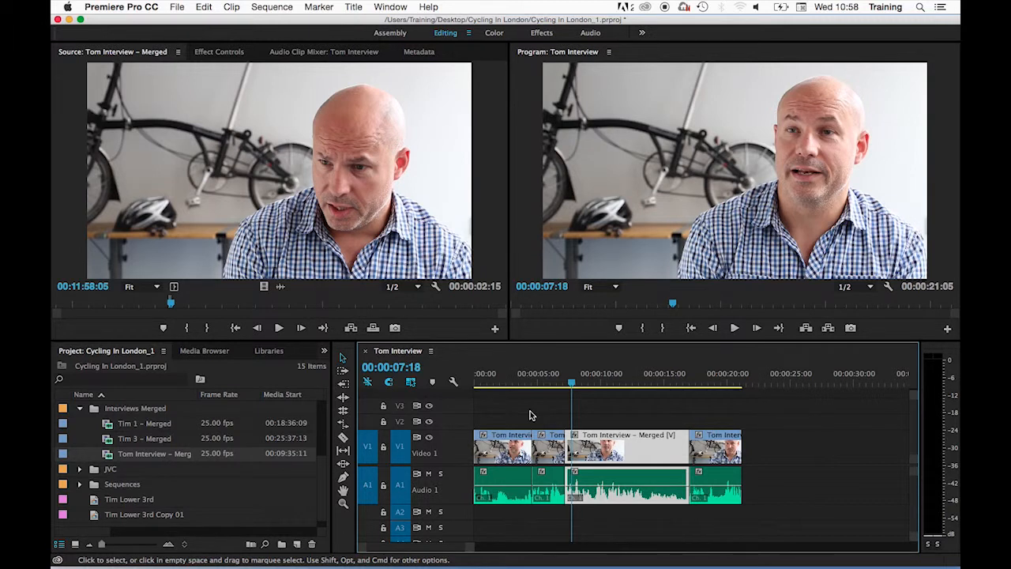
{"action": "mouse_move", "coordinate": [585, 354]}
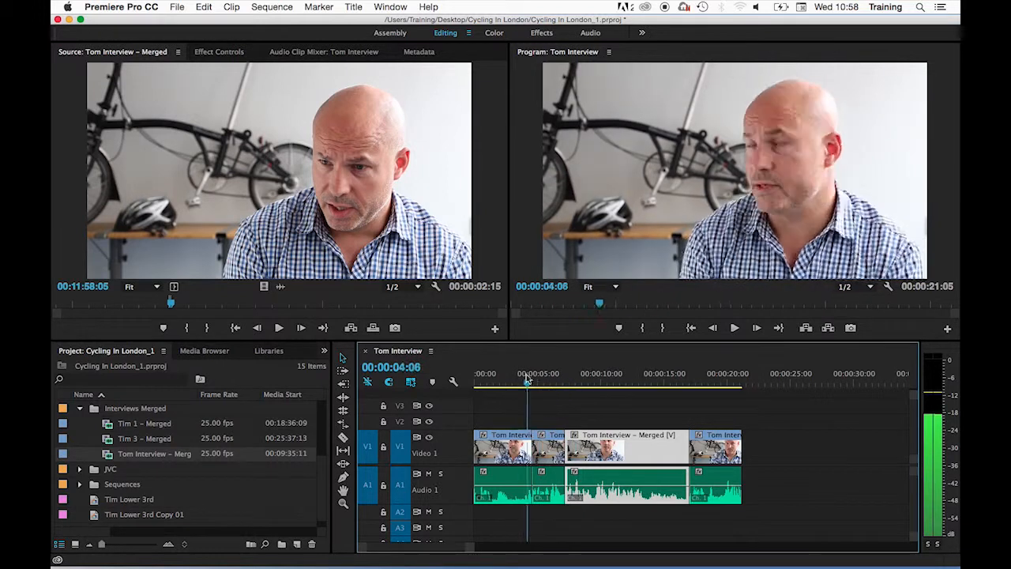
Move the playhead near ten seconds and scrub the Tom Interview sequence to preview the edit
{"action": "left_click", "coordinate": [608, 381]}
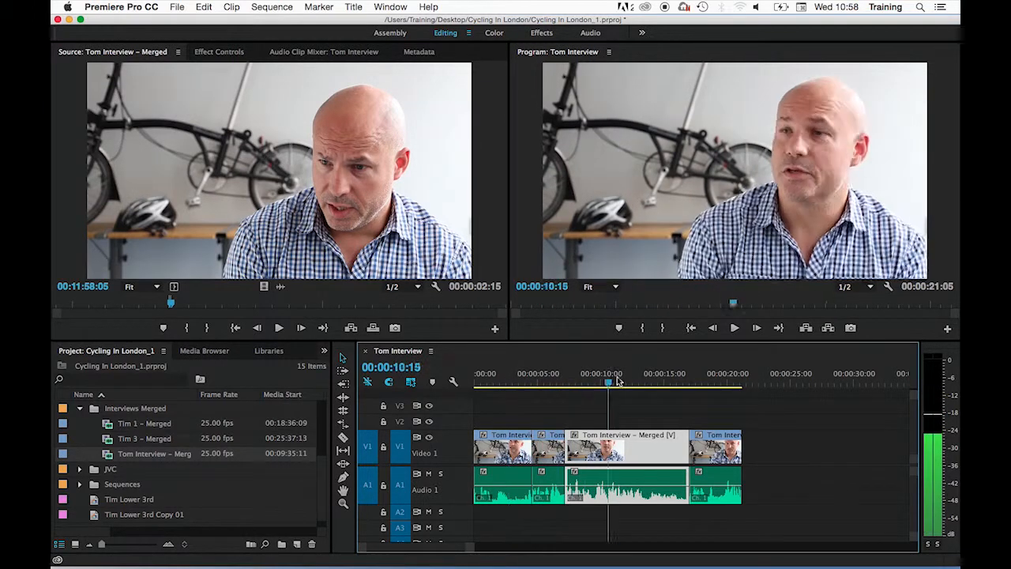
{"action": "left_click", "coordinate": [527, 383]}
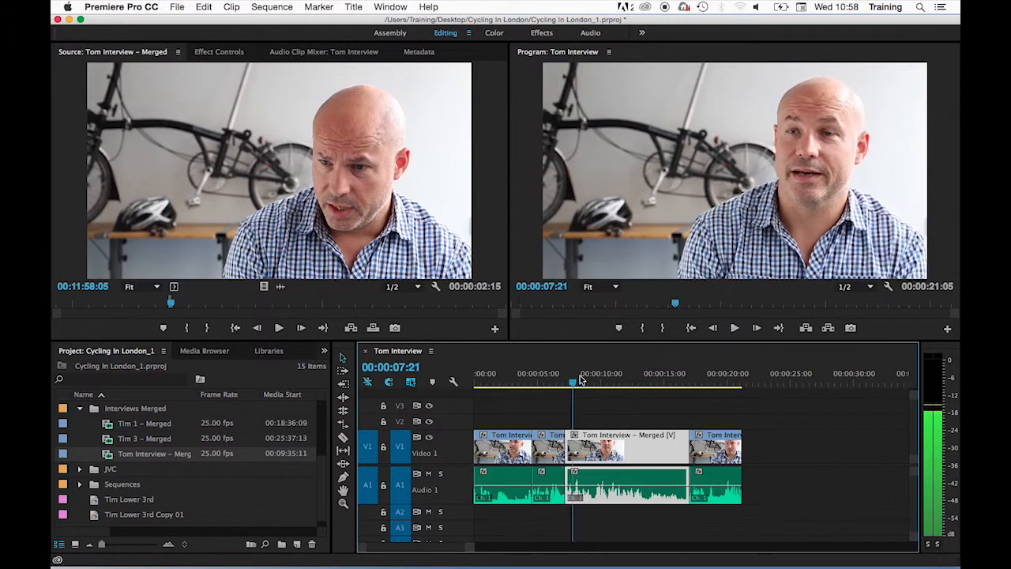
{"action": "left_click_drag", "start_coordinate": [572, 382], "coordinate": [533, 382]}
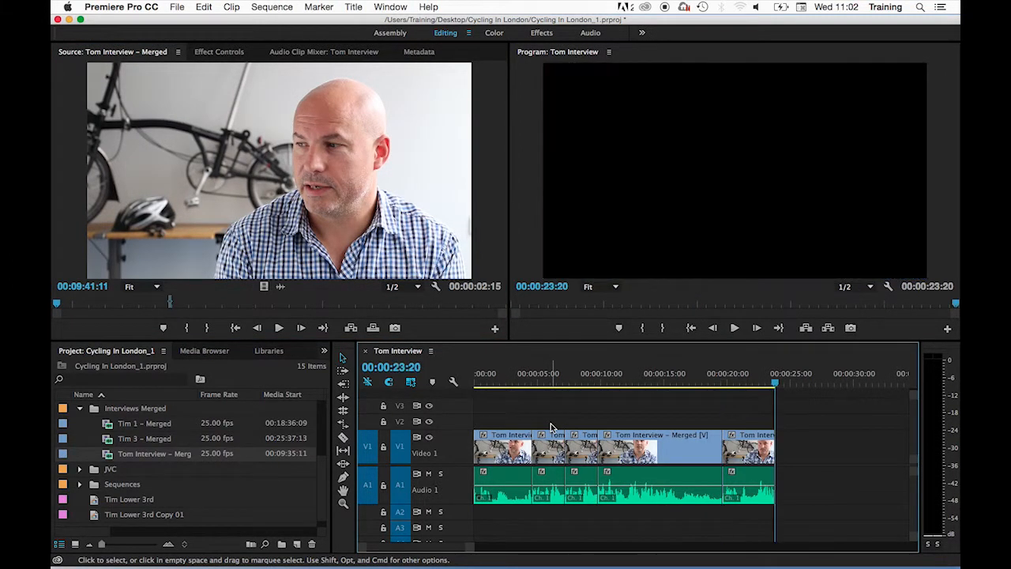
{"action": "mouse_move", "coordinate": [314, 155]}
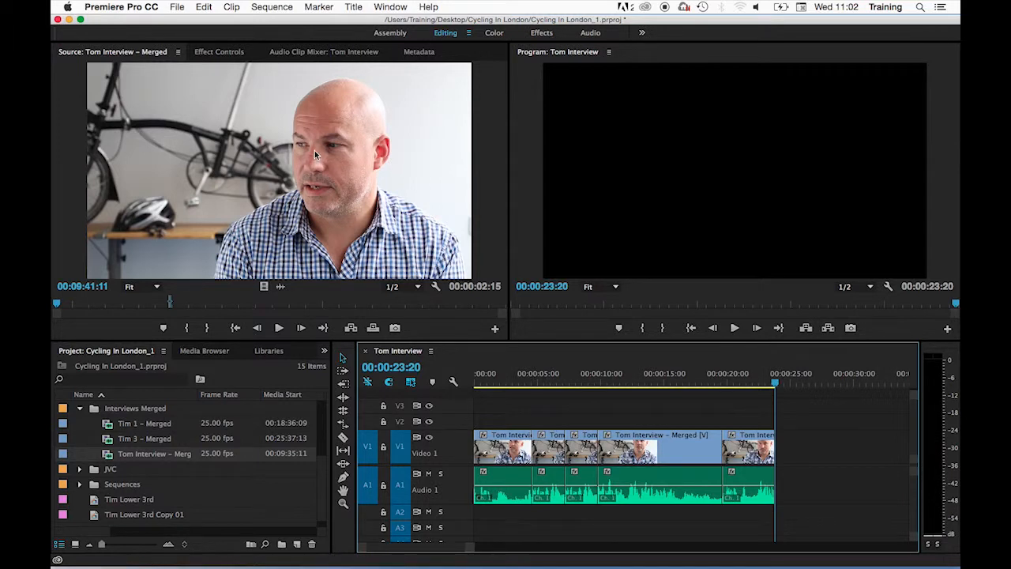
{"action": "mouse_move", "coordinate": [304, 173]}
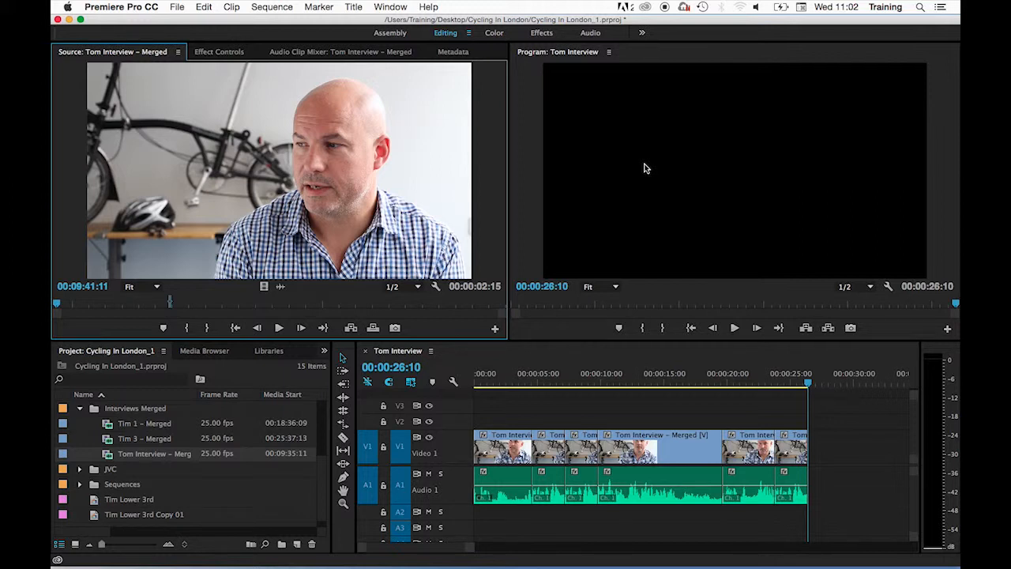
{"action": "mouse_move", "coordinate": [668, 399]}
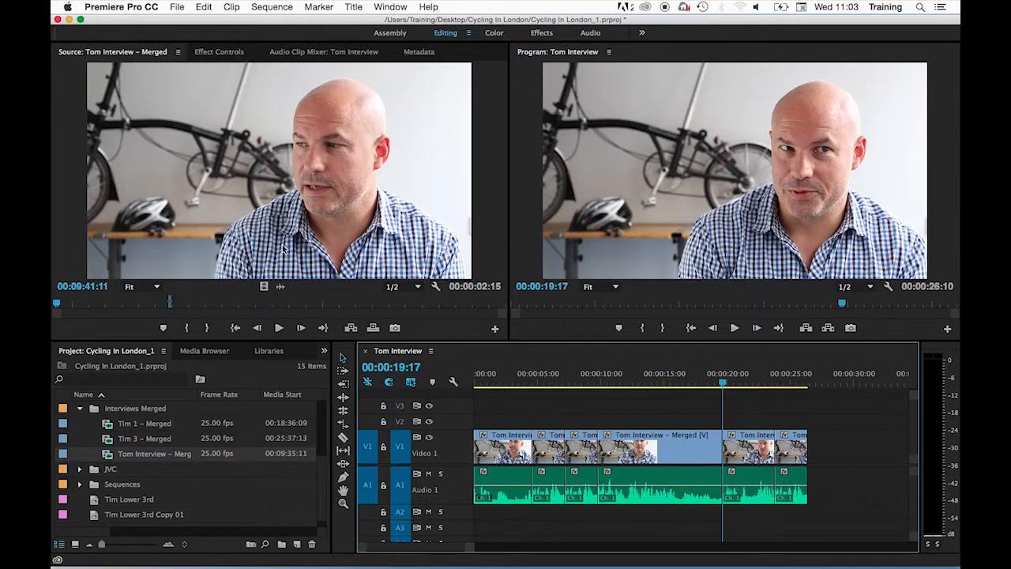
{"action": "mouse_move", "coordinate": [210, 233]}
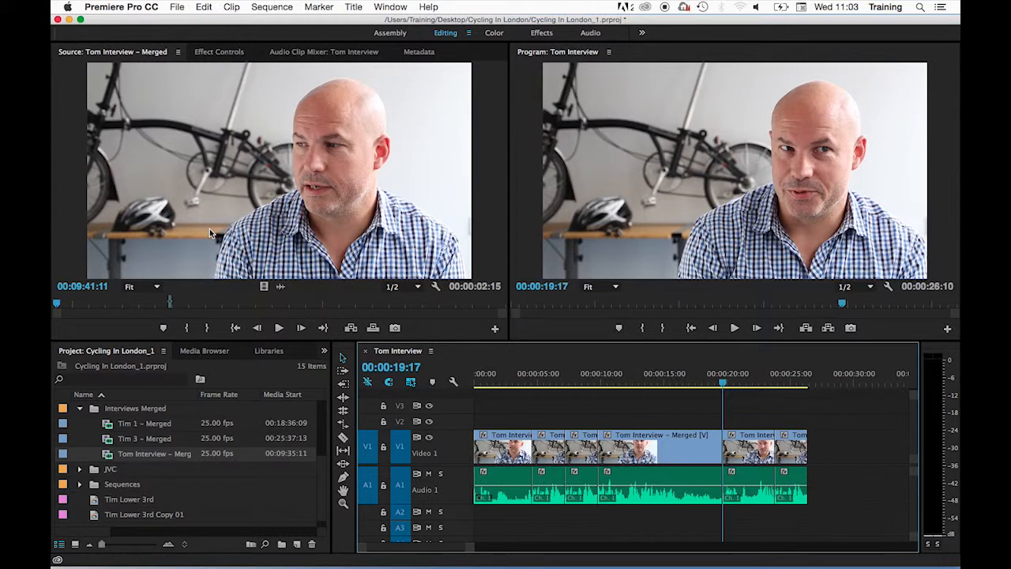
{"action": "mouse_move", "coordinate": [345, 341]}
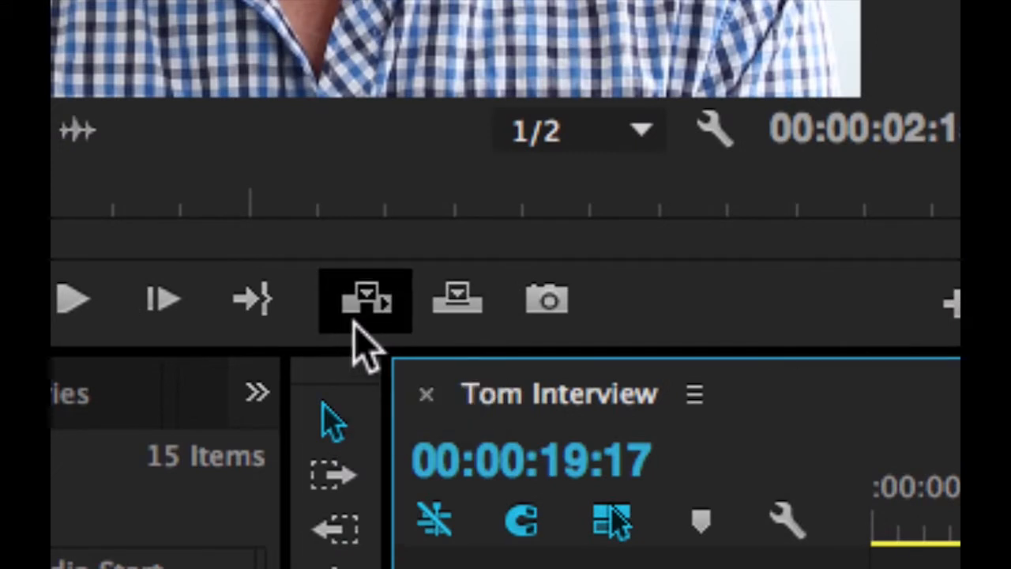
{"action": "mouse_move", "coordinate": [363, 328]}
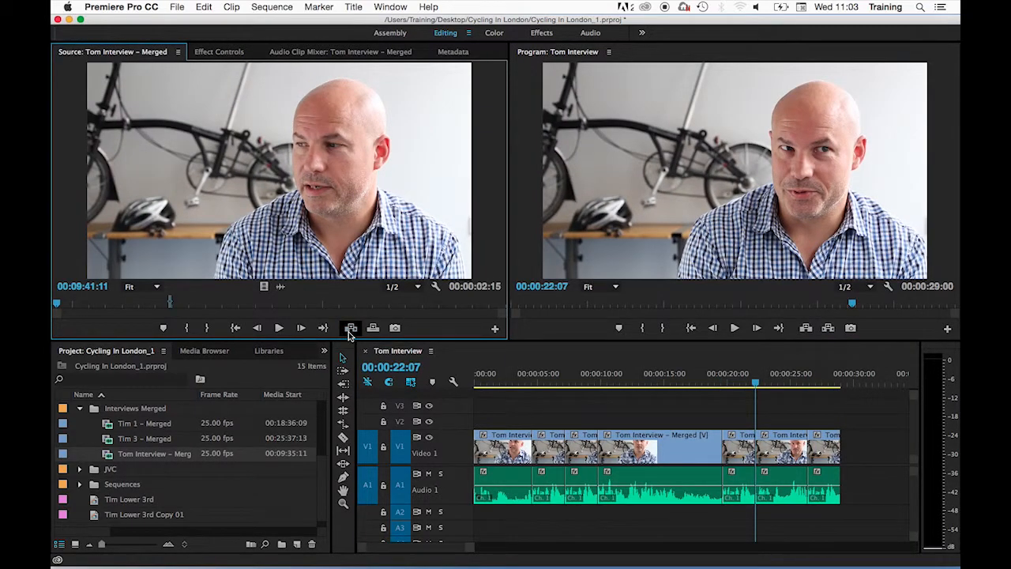
Insert the source clip at 00:00:19:17 with the Source Monitor's Insert button
{"action": "left_click", "coordinate": [372, 327]}
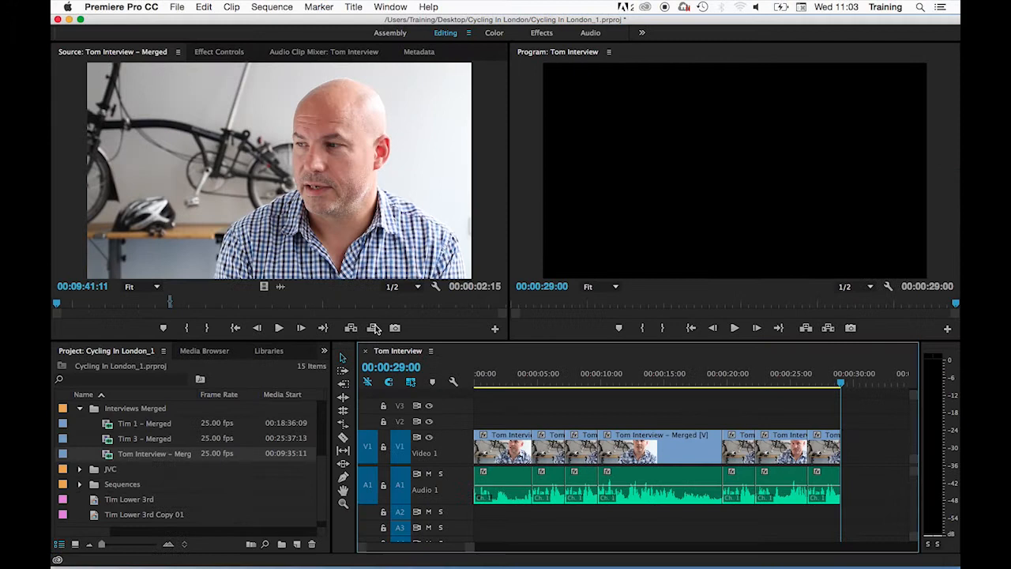
{"action": "mouse_move", "coordinate": [373, 328]}
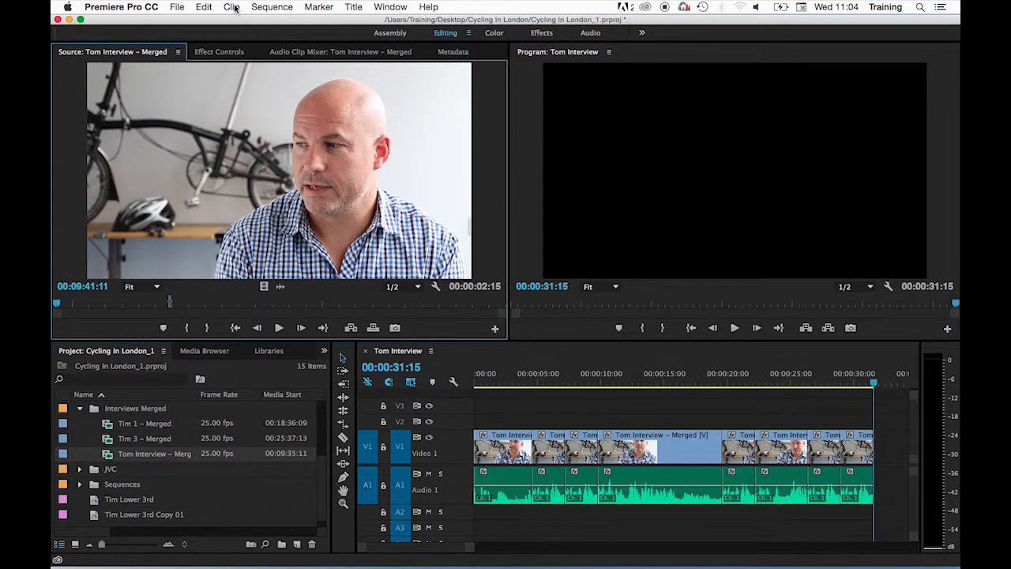
Open the Clip menu to show the Insert (,) and Overwrite (.) commands
{"action": "left_click", "coordinate": [232, 6]}
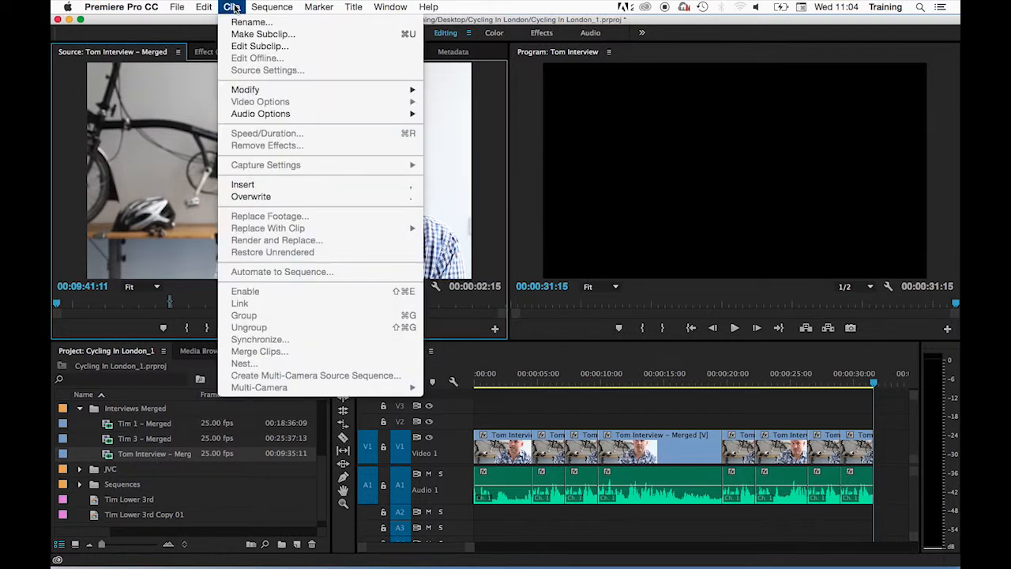
{"action": "mouse_move", "coordinate": [273, 184]}
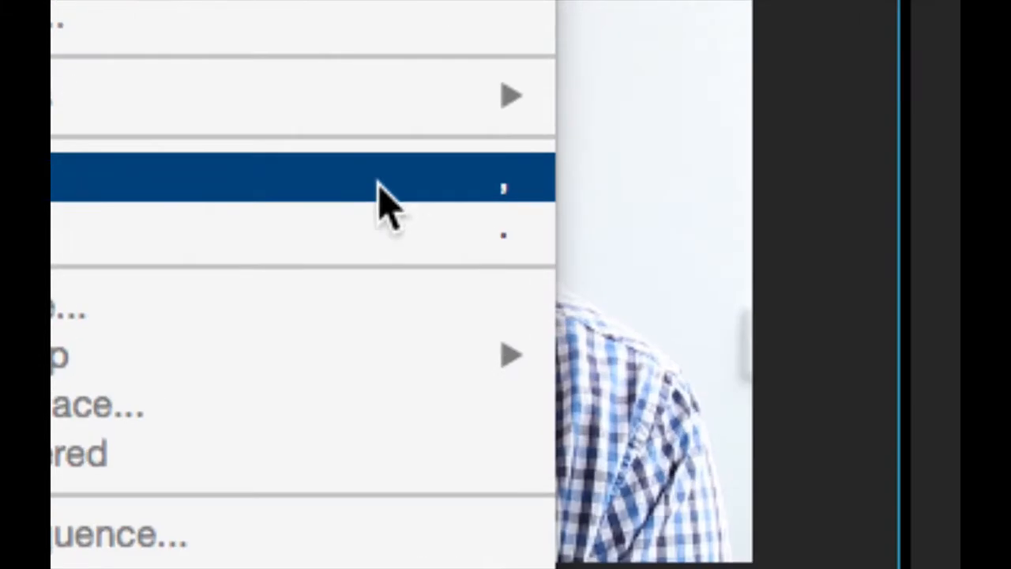
{"action": "mouse_move", "coordinate": [521, 229]}
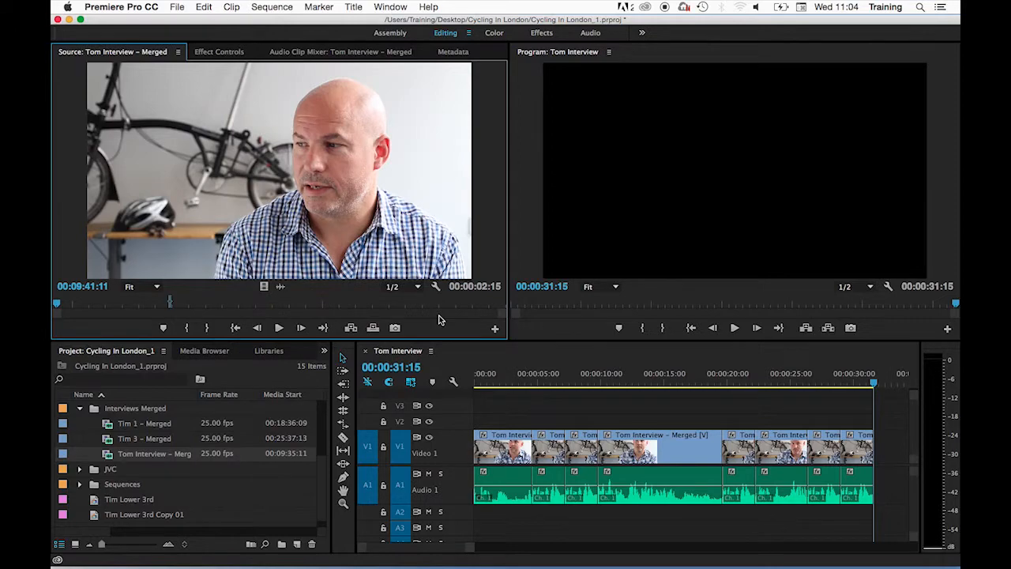
{"action": "mouse_move", "coordinate": [353, 335]}
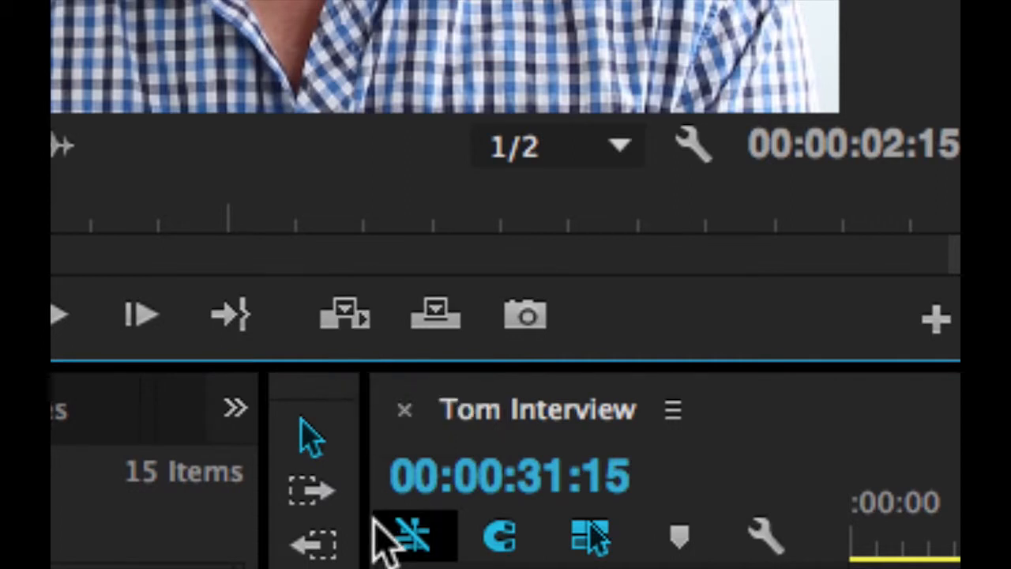
{"action": "mouse_move", "coordinate": [344, 316]}
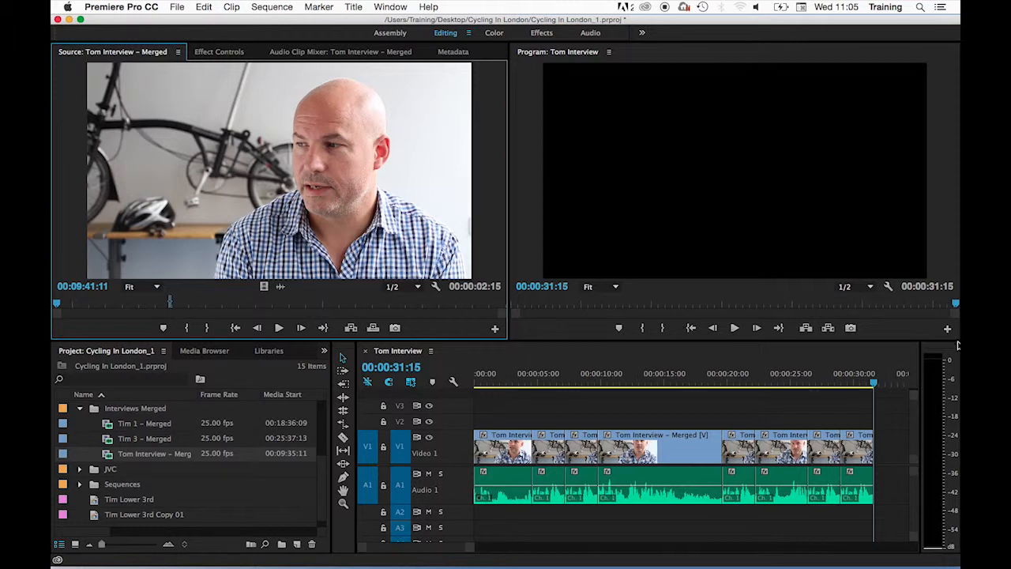
{"action": "left_click", "coordinate": [806, 381]}
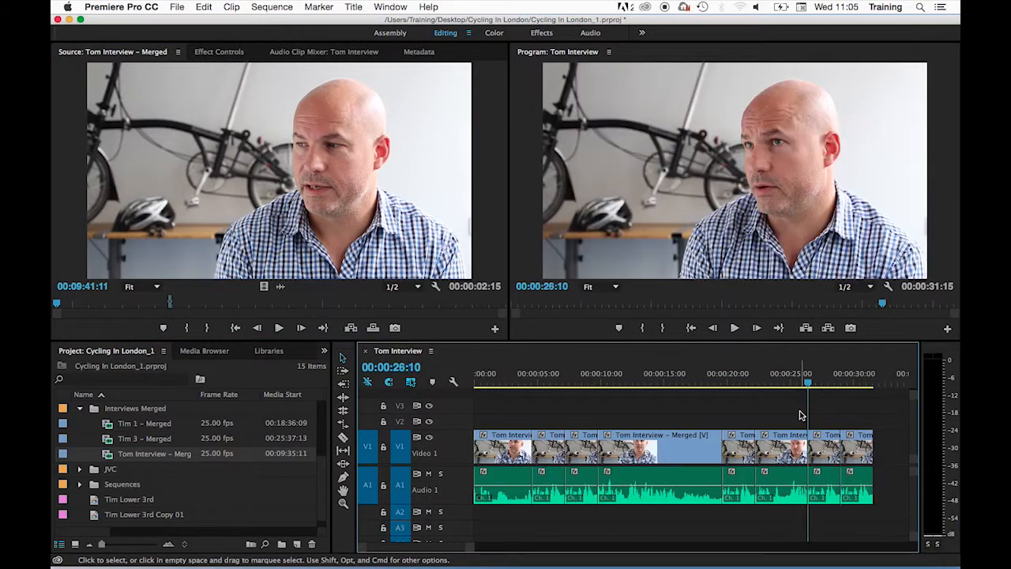
{"action": "left_click", "coordinate": [723, 381]}
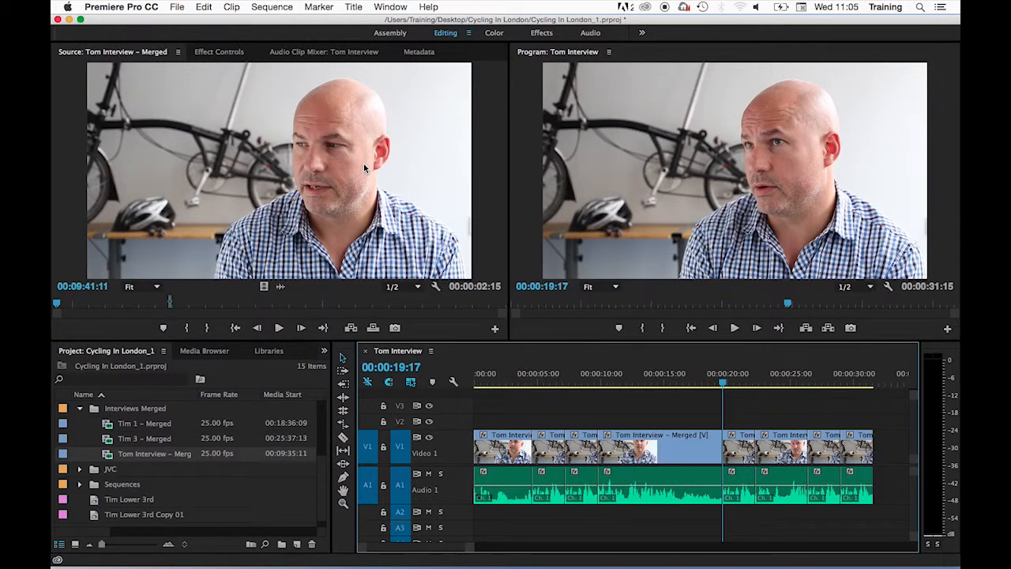
{"action": "mouse_move", "coordinate": [461, 416]}
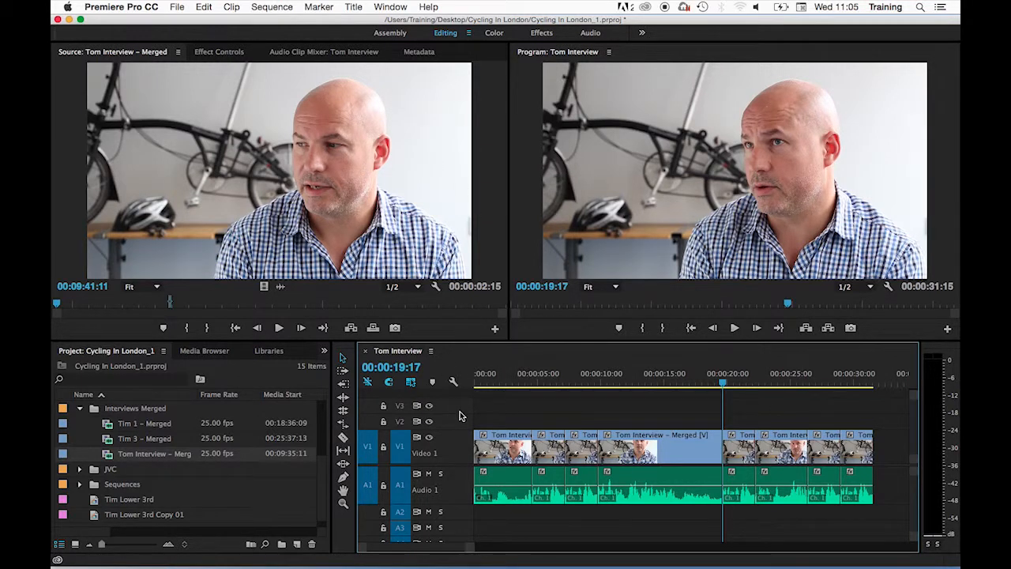